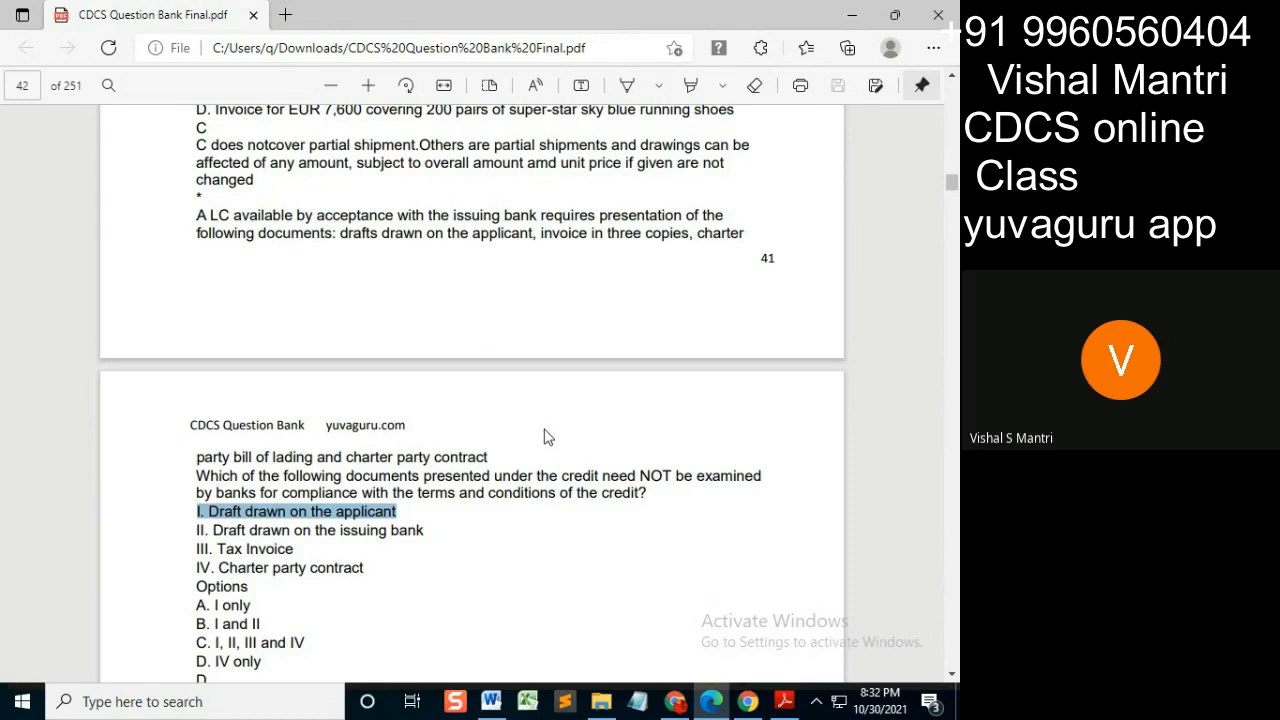
{"action": "mouse_move", "coordinate": [498, 478]}
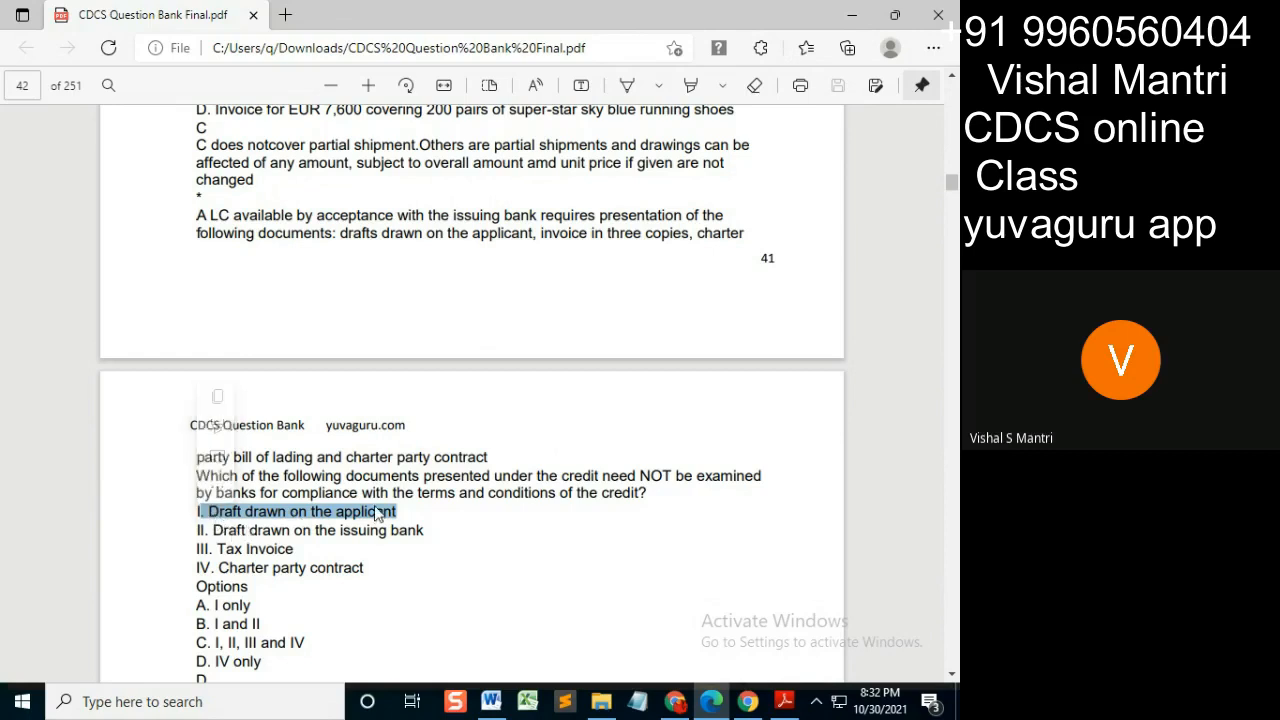
{"action": "mouse_move", "coordinate": [368, 516]}
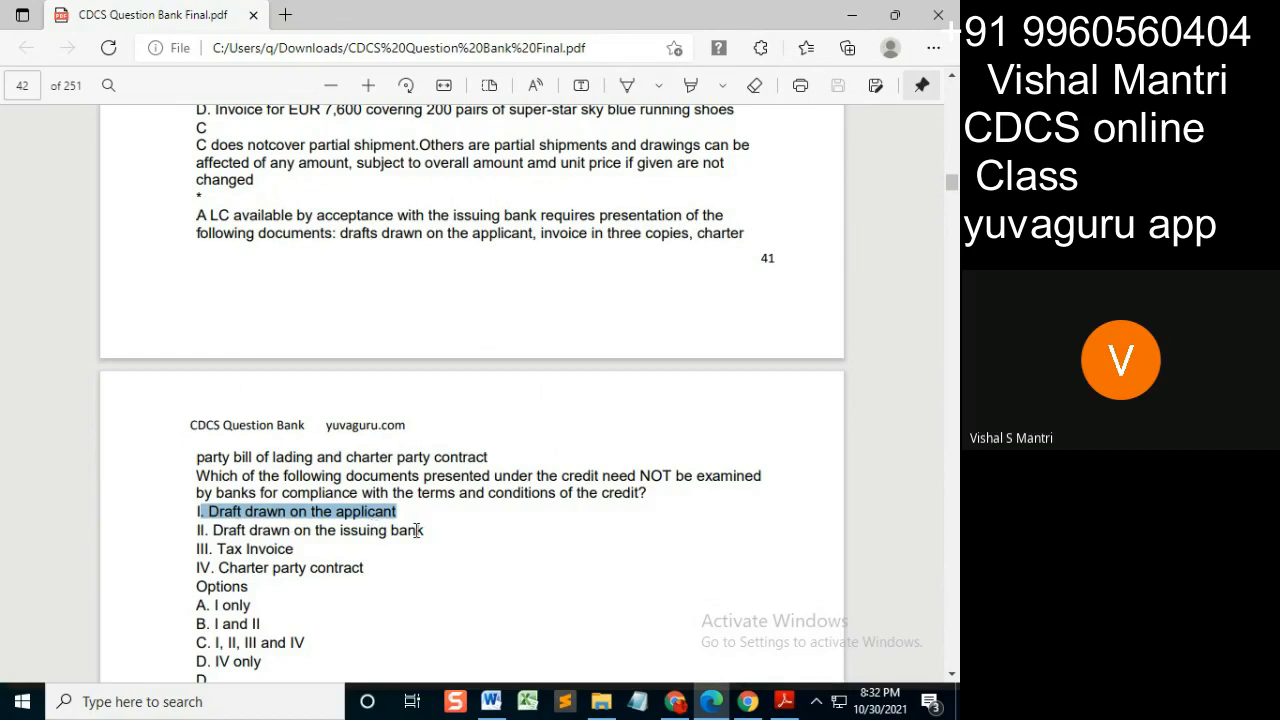
Highlight 'on the issuing bank' and then 'invoice in three copies' in the LC requirement text
{"action": "left_click", "coordinate": [668, 476]}
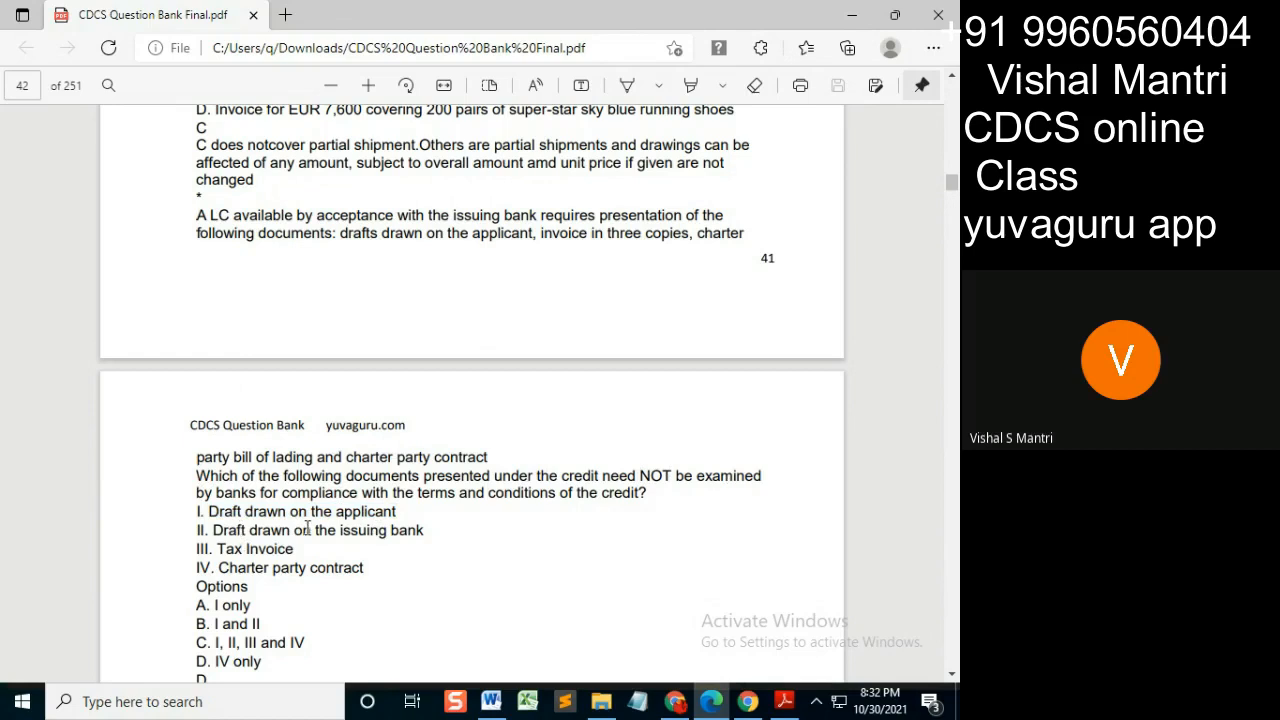
{"action": "mouse_move", "coordinate": [404, 536]}
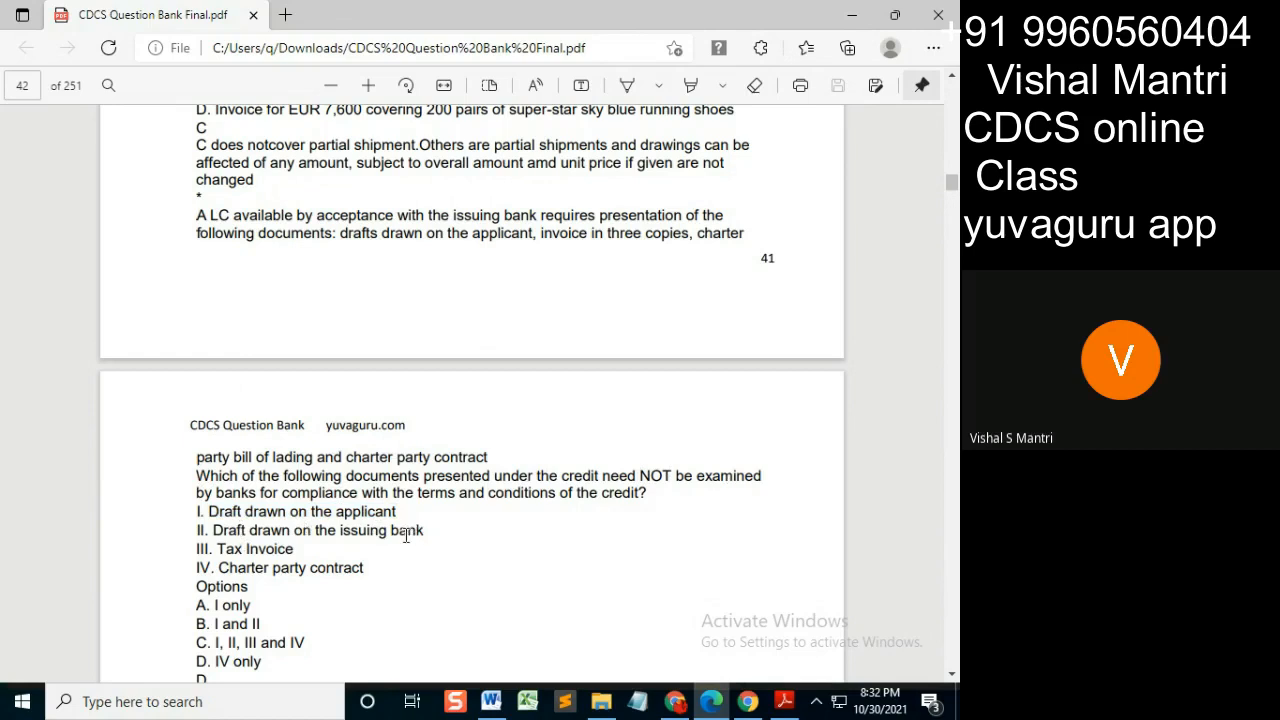
{"action": "mouse_move", "coordinate": [318, 530]}
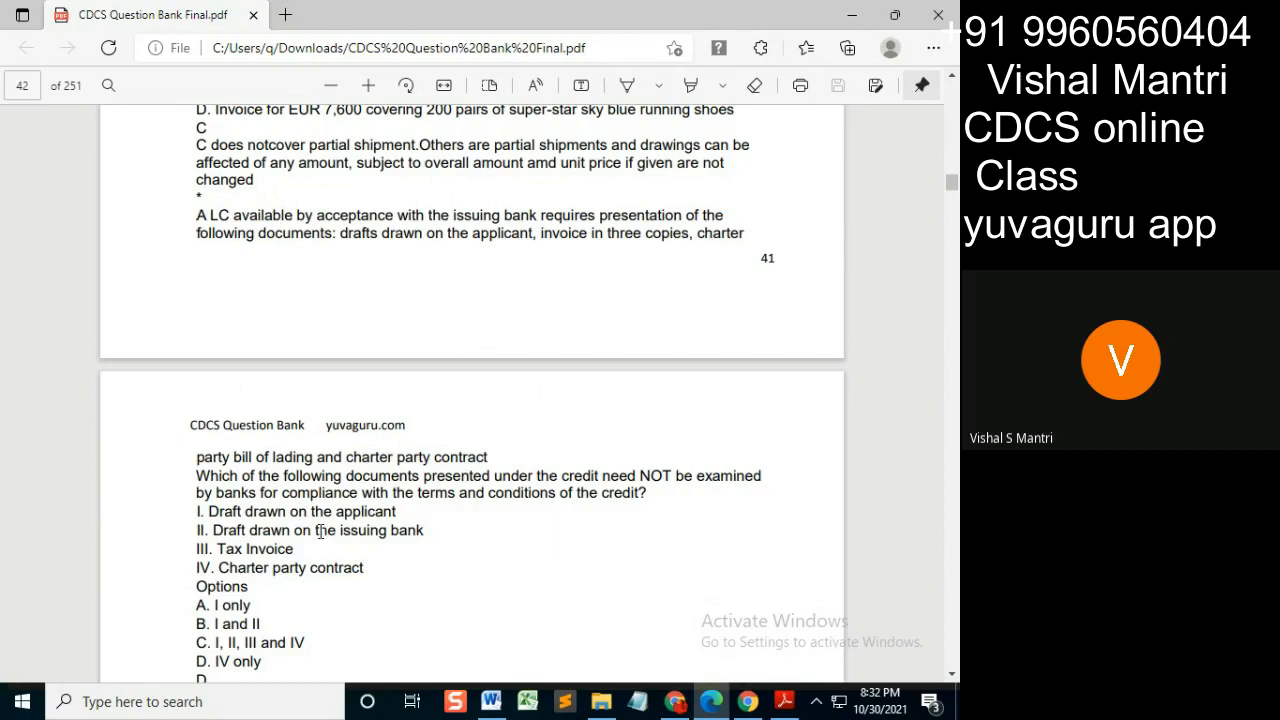
{"action": "left_click_drag", "start_coordinate": [296, 530], "coordinate": [424, 530]}
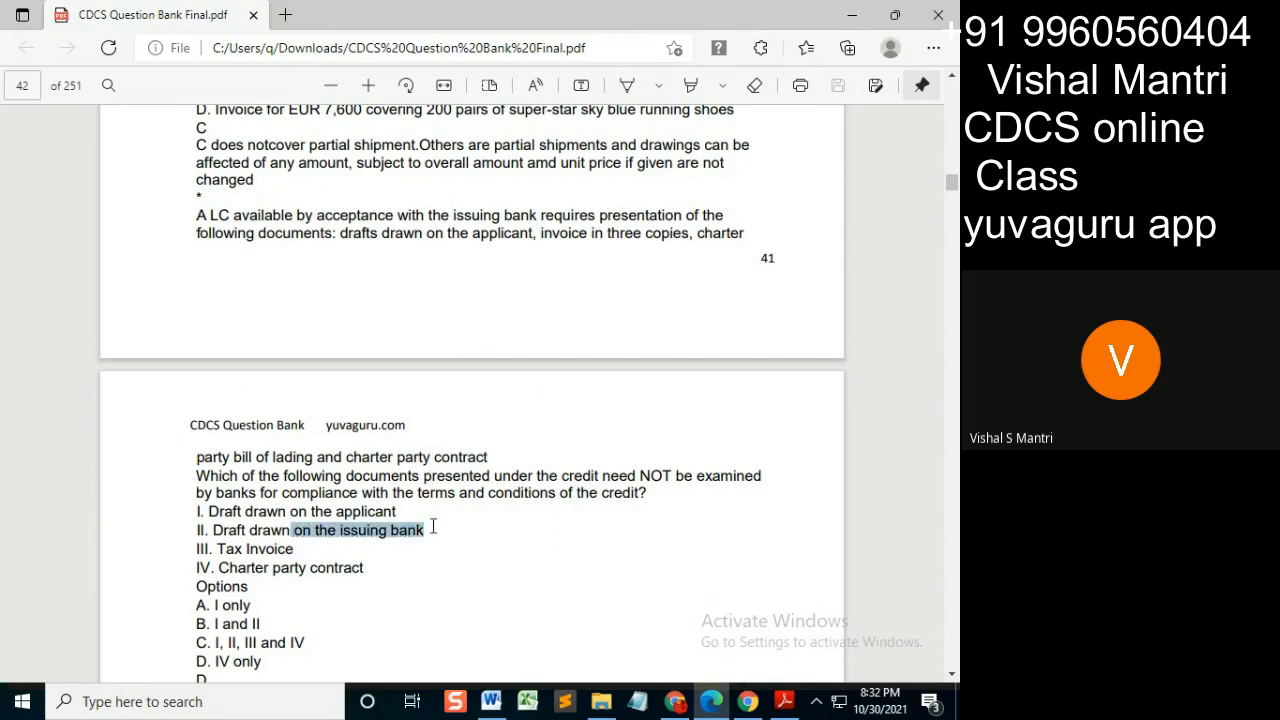
{"action": "mouse_move", "coordinate": [720, 486]}
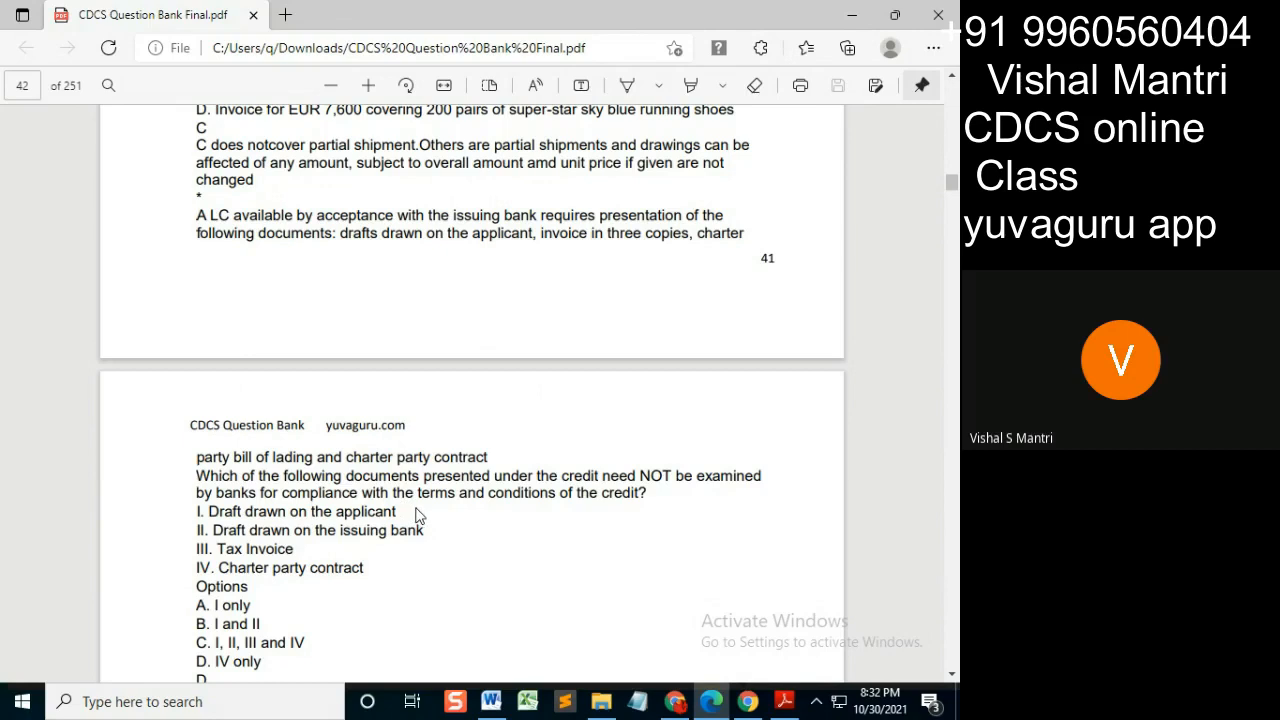
{"action": "mouse_move", "coordinate": [500, 232]}
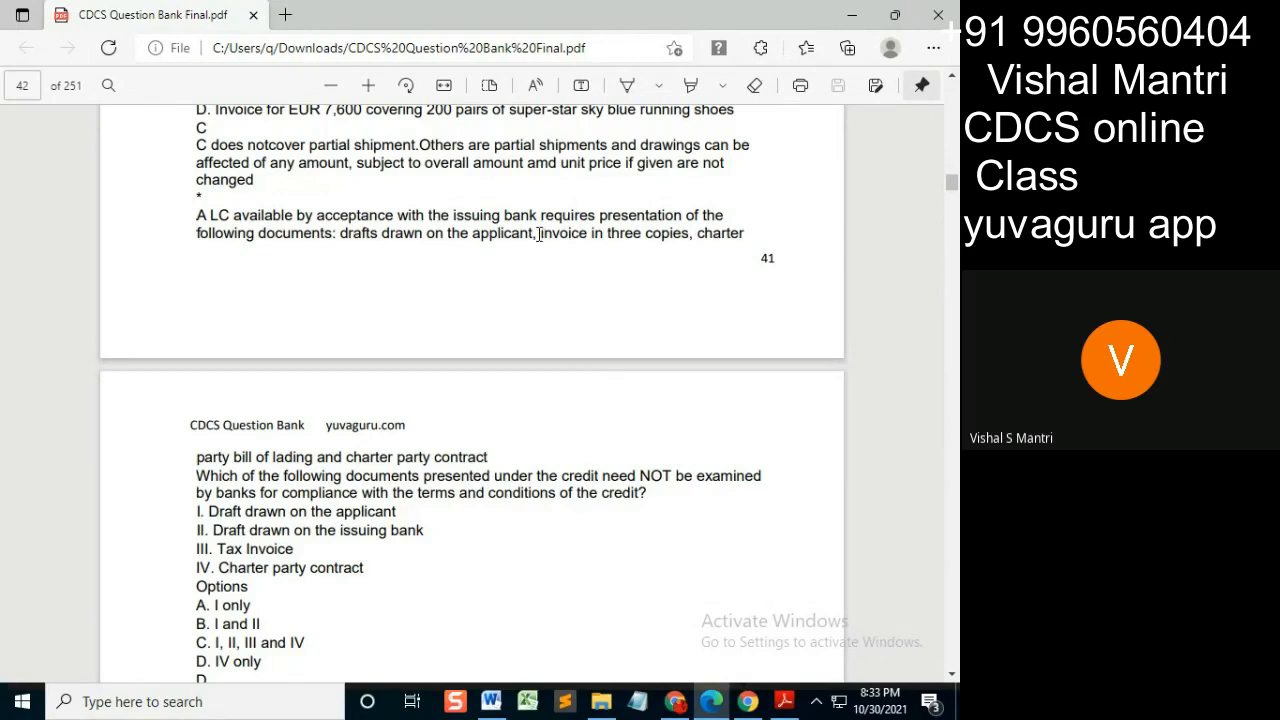
{"action": "left_click_drag", "start_coordinate": [538, 232], "coordinate": [690, 232]}
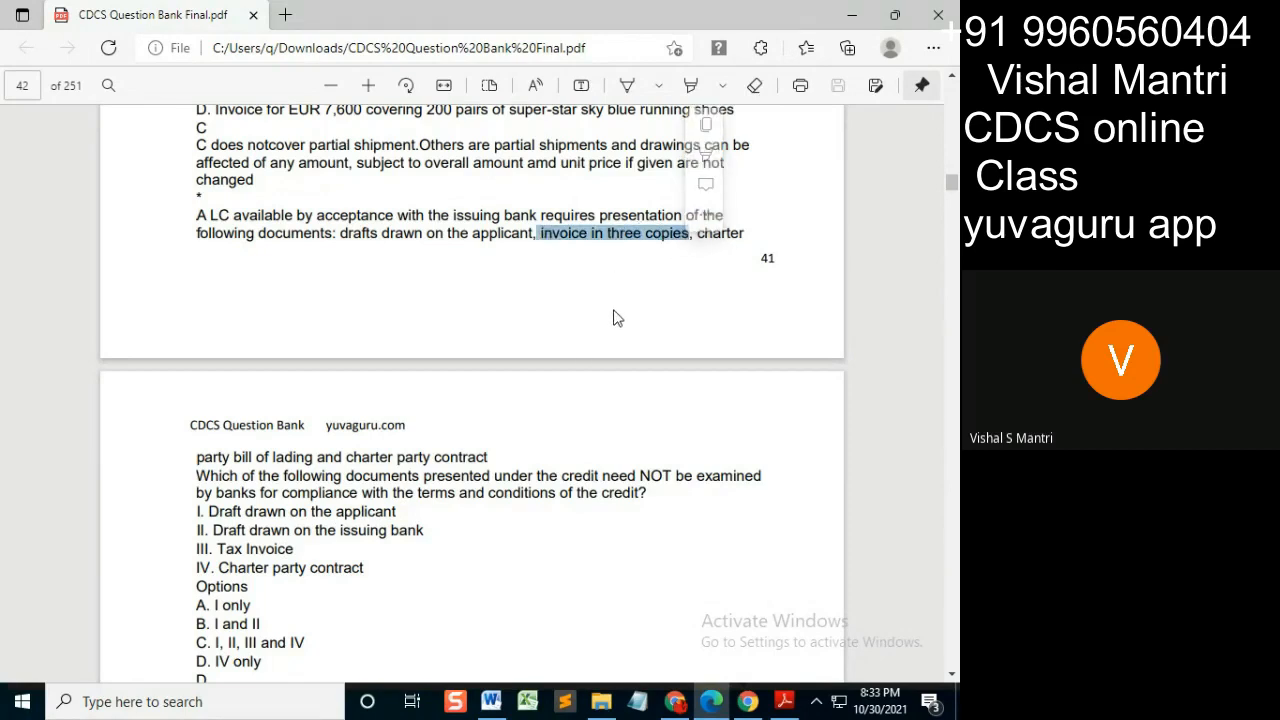
{"action": "mouse_move", "coordinate": [640, 336]}
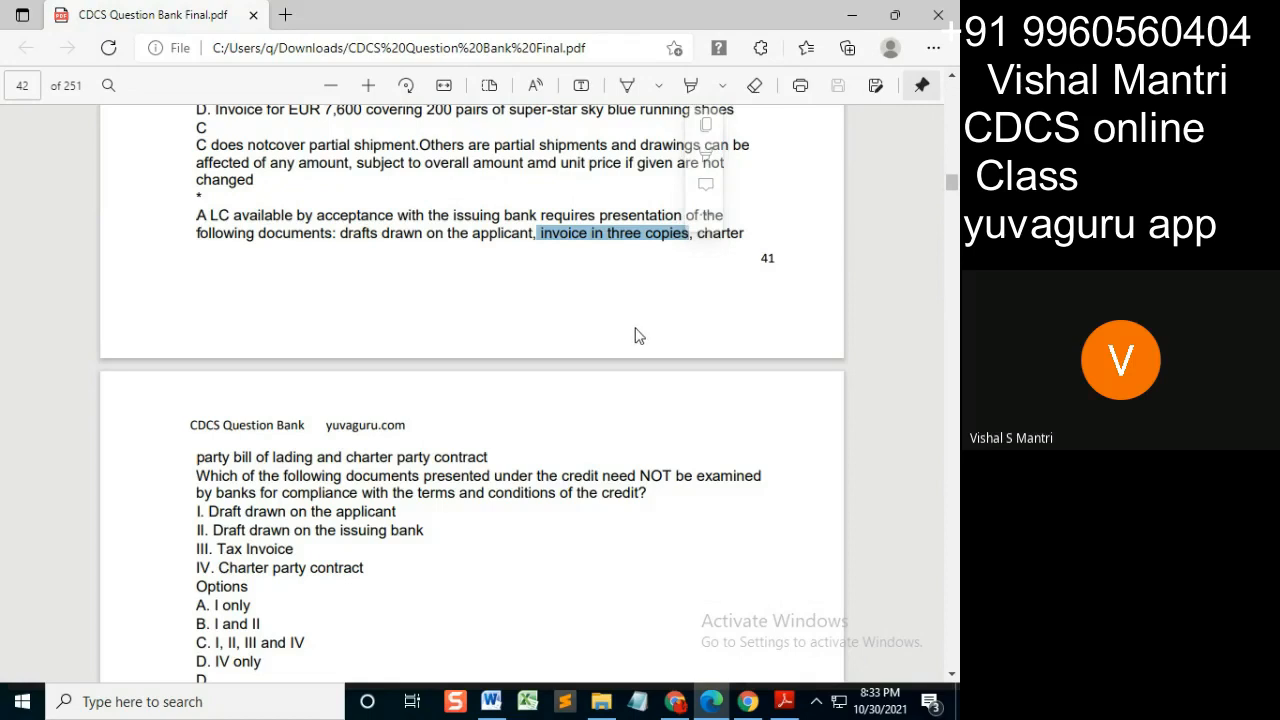